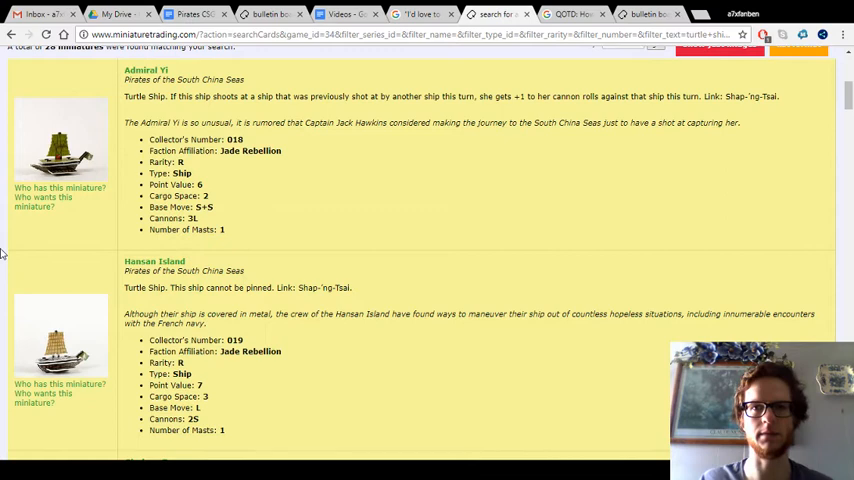
# - Browse down the turtle ship results and highlight part of Glorious Treasure's ability text
pyautogui.scroll(3)
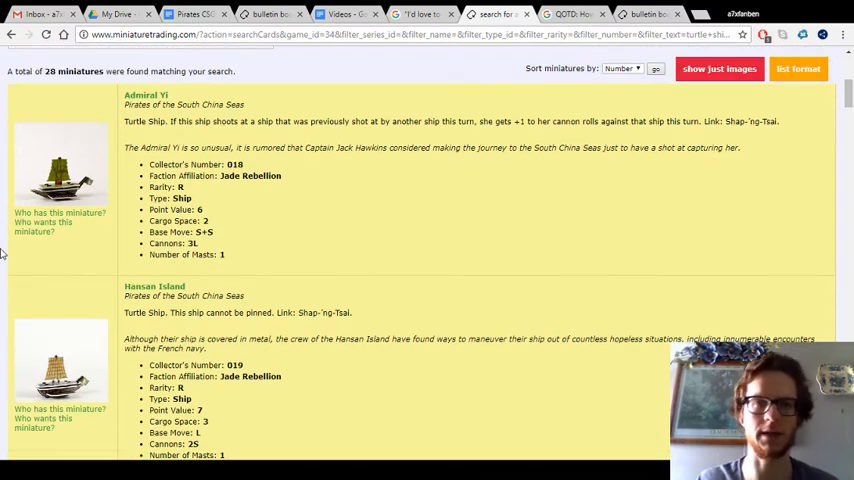
pyautogui.scroll(-3)
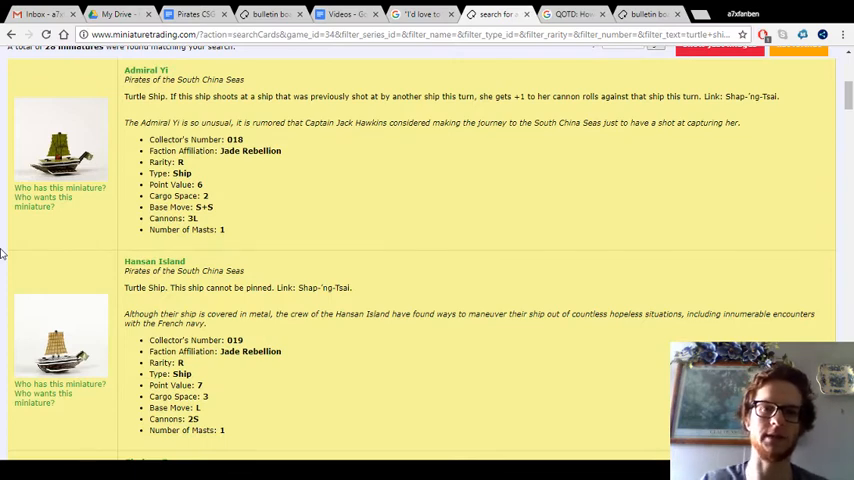
pyautogui.scroll(-3)
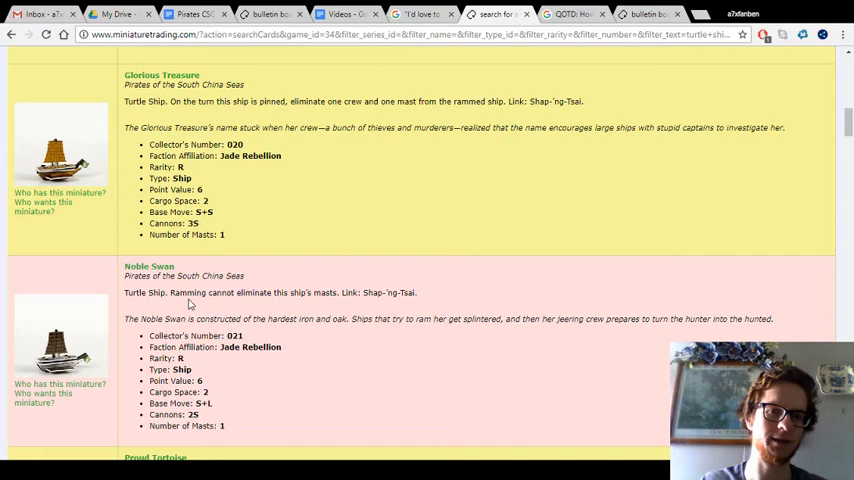
pyautogui.moveTo(248, 304)
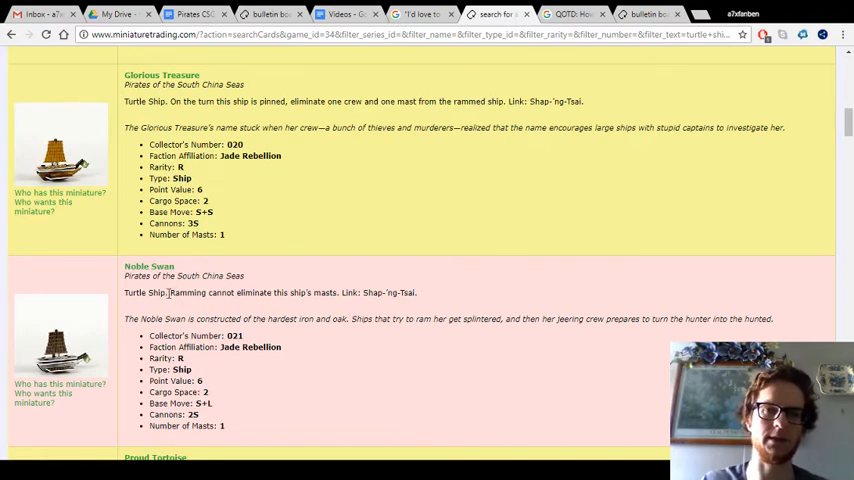
pyautogui.moveTo(170, 292); pyautogui.dragTo(338, 292)
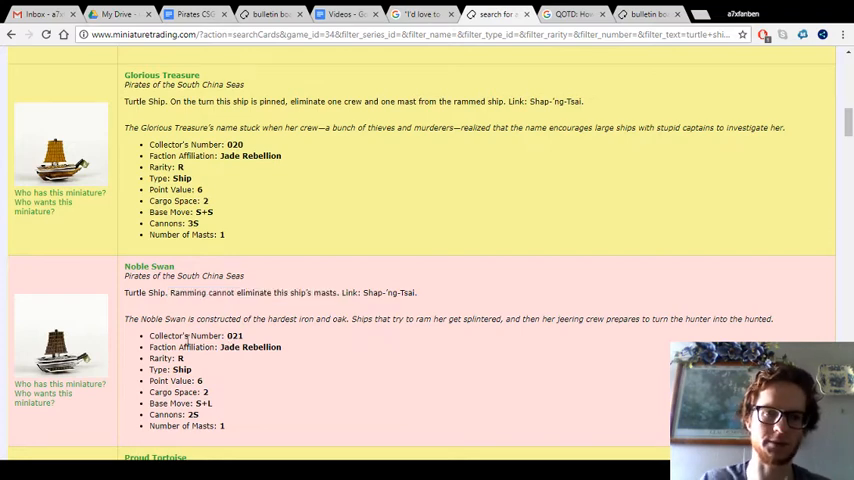
pyautogui.scroll(-3)
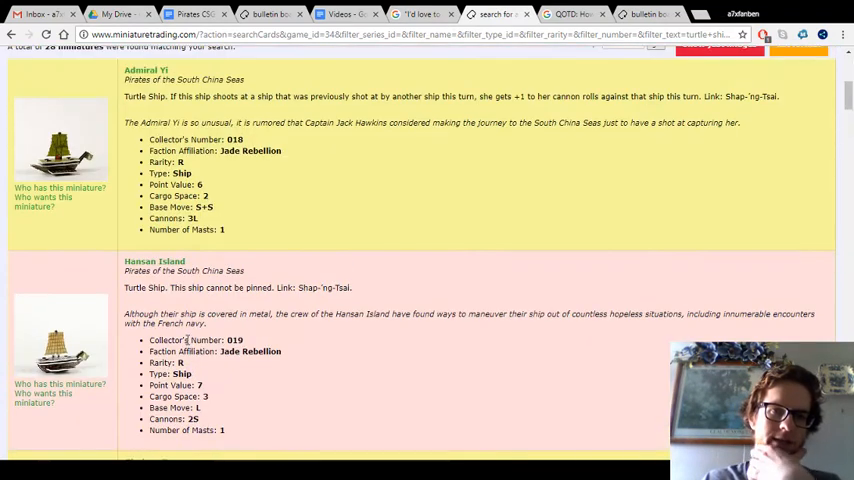
pyautogui.scroll(-3)
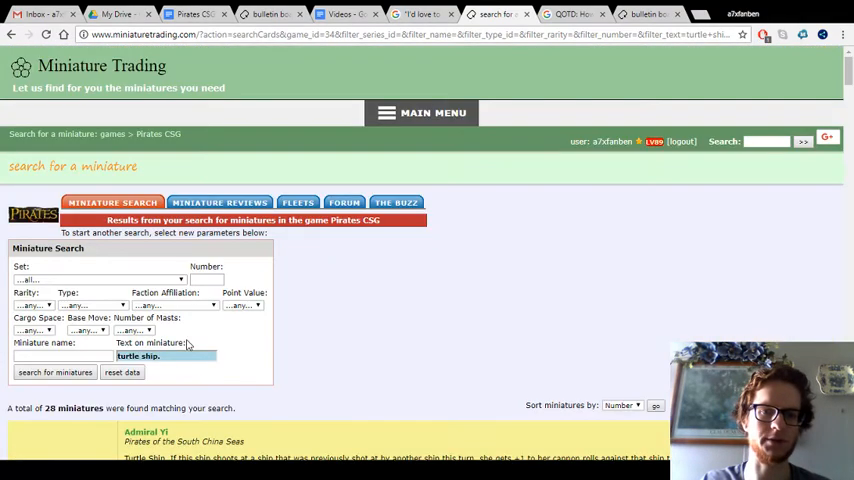
pyautogui.scroll(-3)
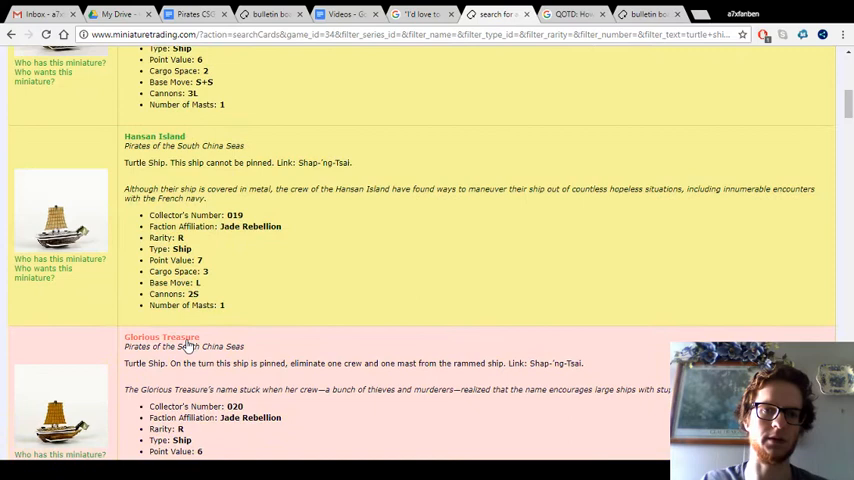
pyautogui.scroll(-3)
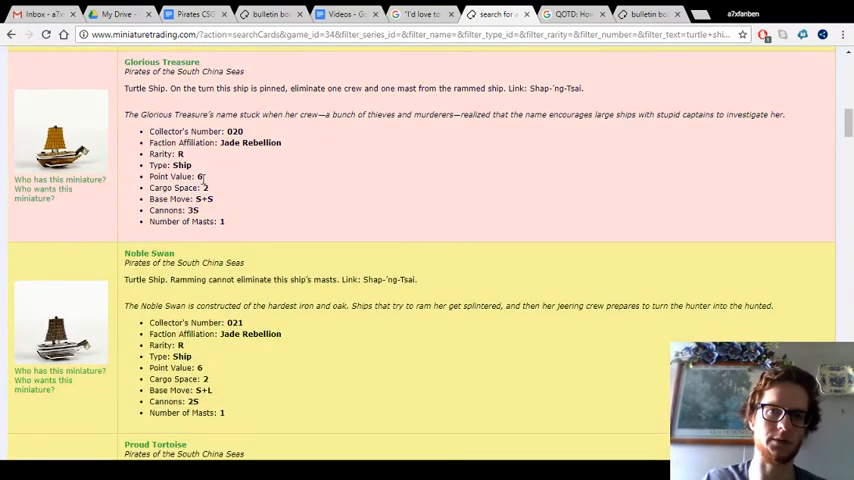
pyautogui.moveTo(172, 88); pyautogui.dragTo(584, 88)
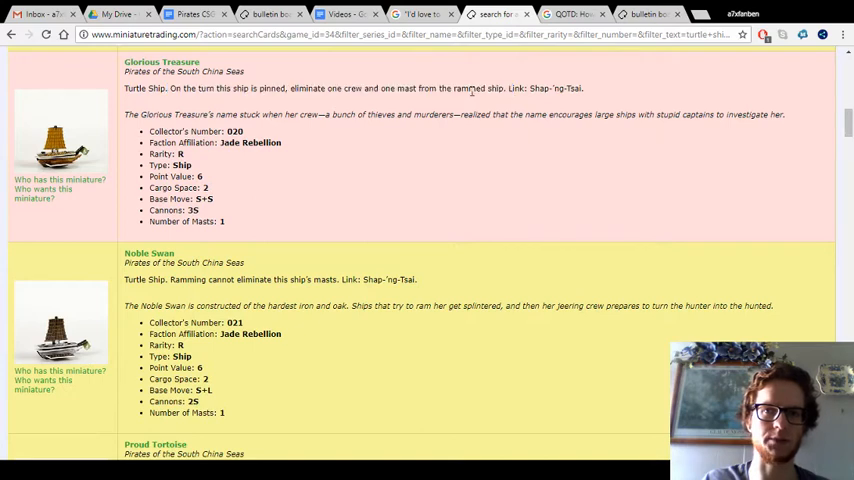
pyautogui.moveTo(200, 88); pyautogui.dragTo(444, 88)
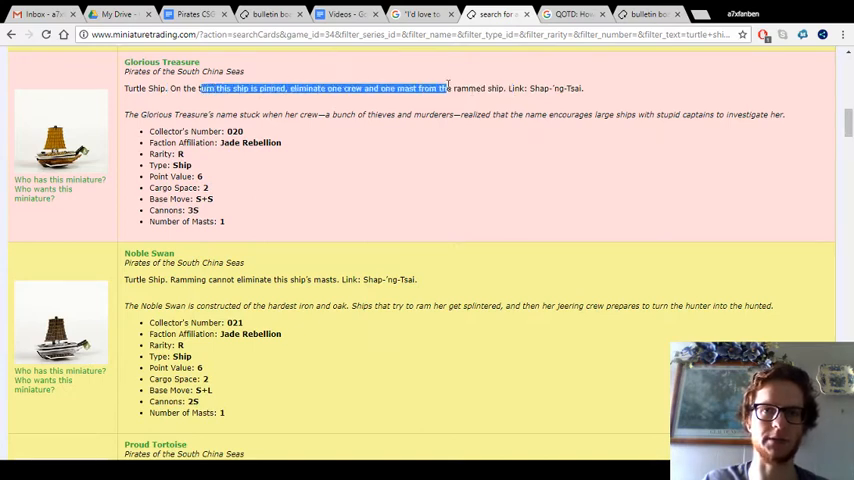
pyautogui.click(284, 188)
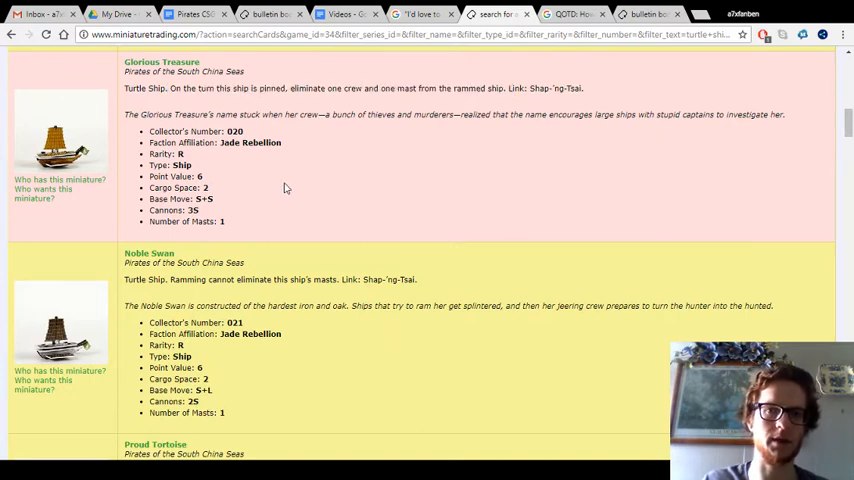
# - Continue down the listings to the Bilge and highlight its base move value
pyautogui.scroll(-3)
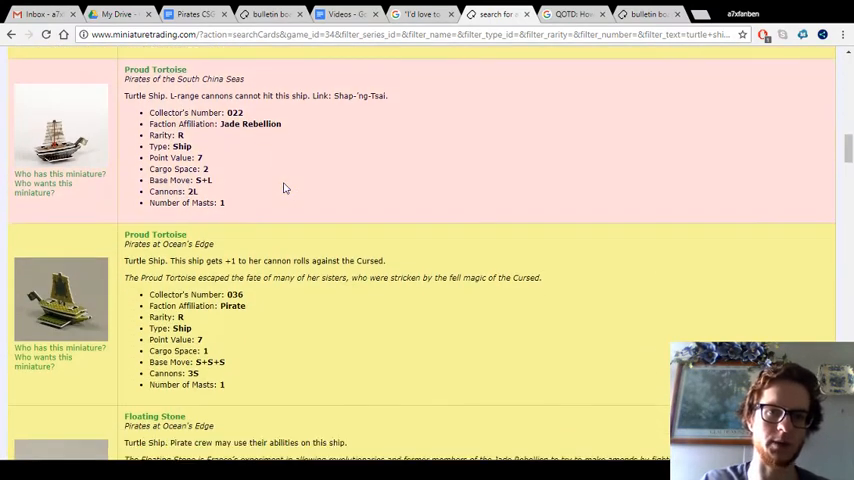
pyautogui.scroll(-3)
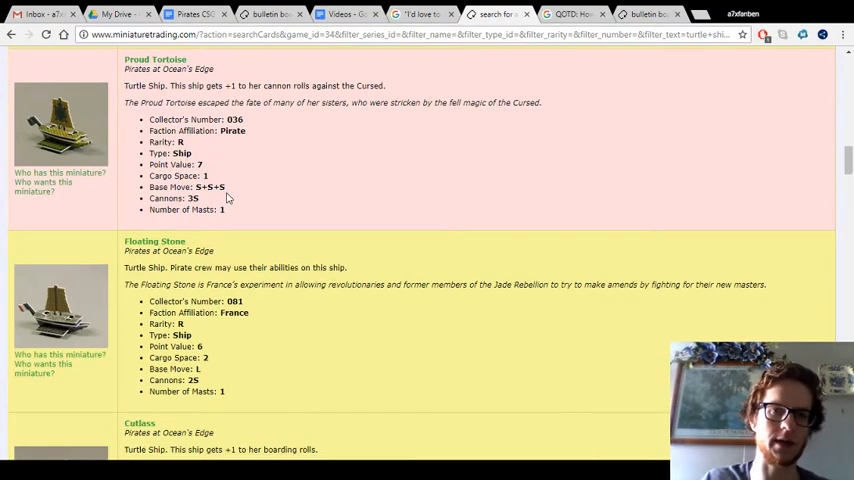
pyautogui.scroll(-3)
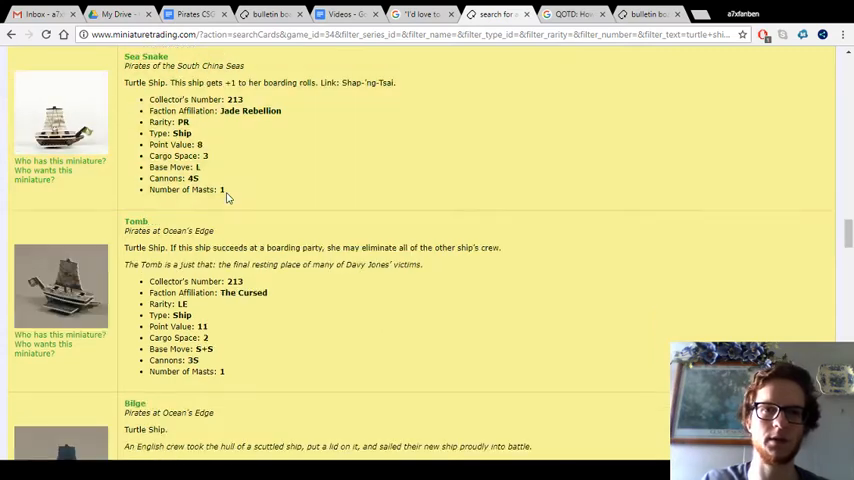
pyautogui.scroll(-3)
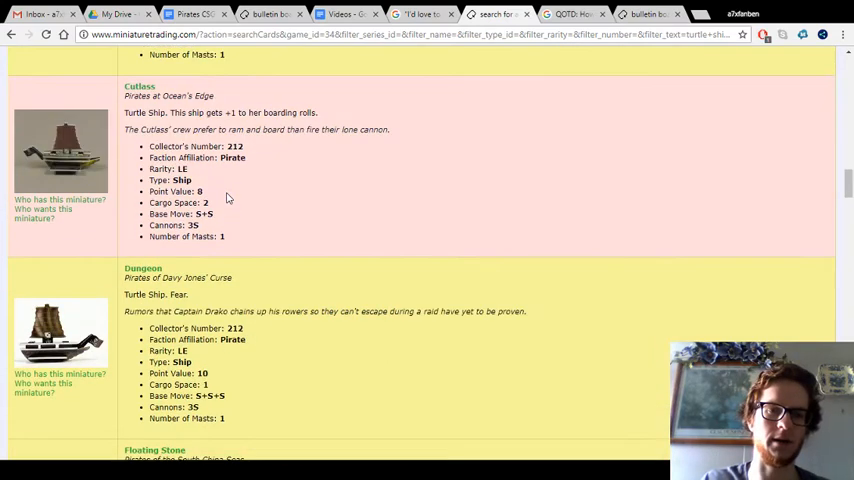
pyautogui.scroll(-3)
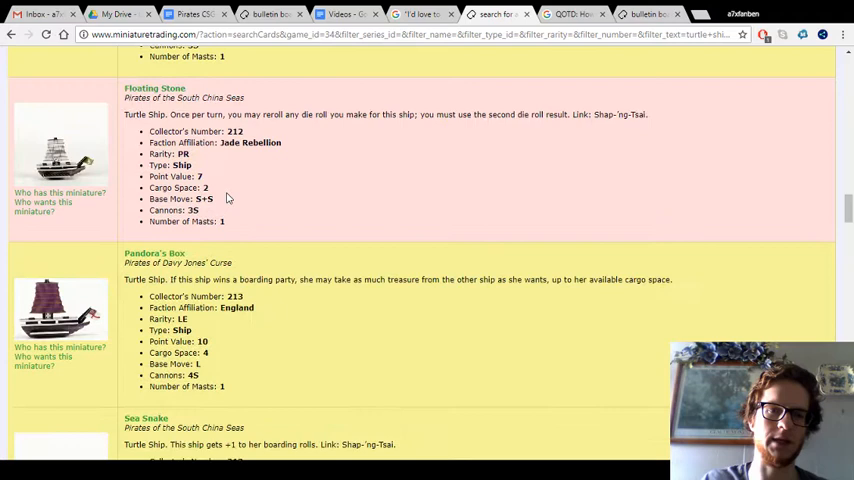
pyautogui.scroll(-3)
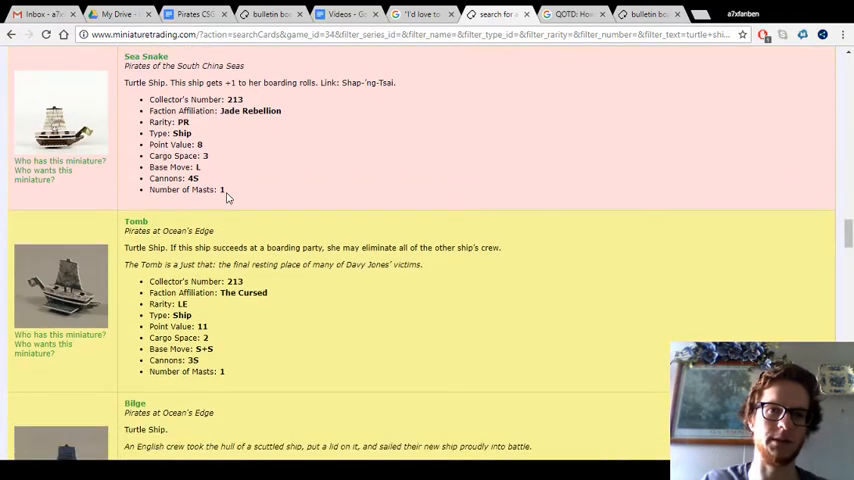
pyautogui.scroll(-3)
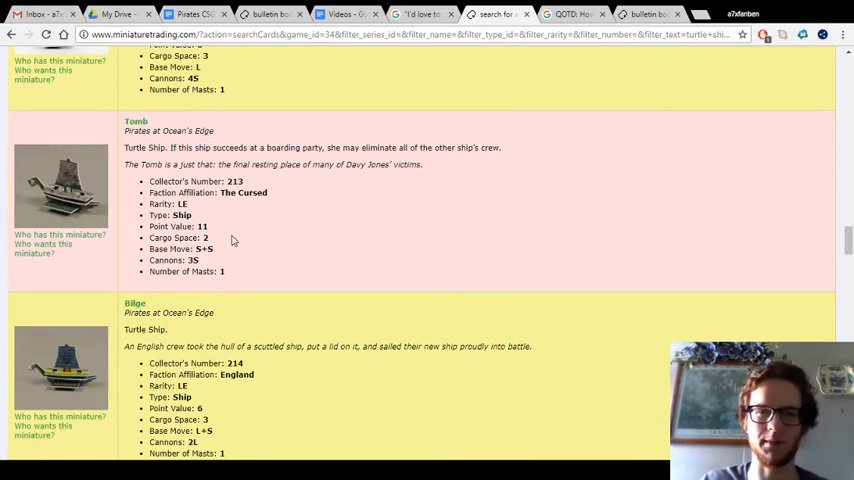
pyautogui.scroll(-3)
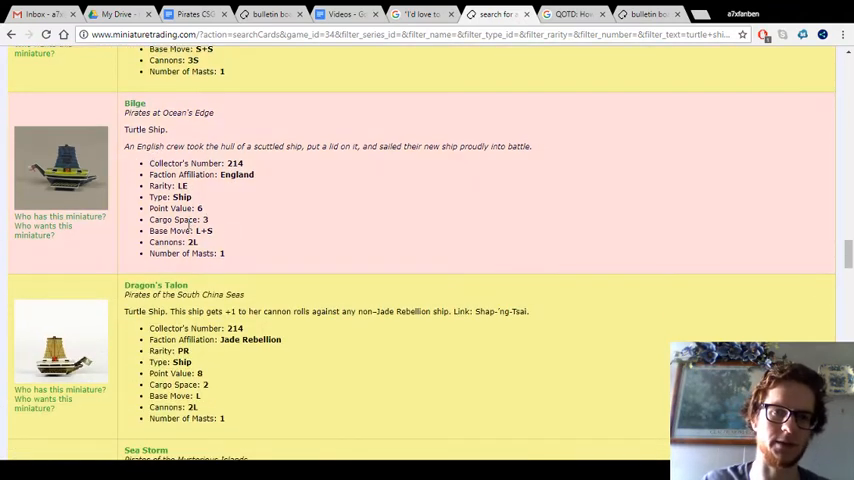
pyautogui.doubleClick(204, 232)
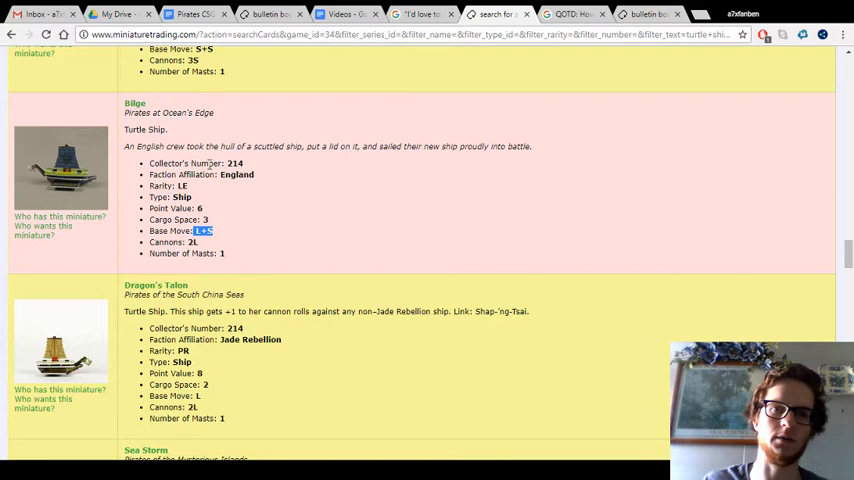
# - Scroll through the remaining turtle ship listings down to the SCS-019 yellow-sailed ship entry
pyautogui.scroll(-3)
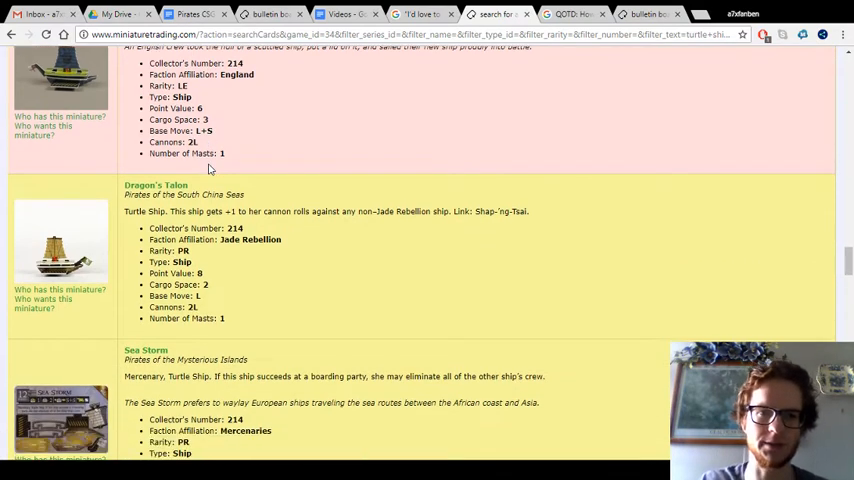
pyautogui.scroll(-3)
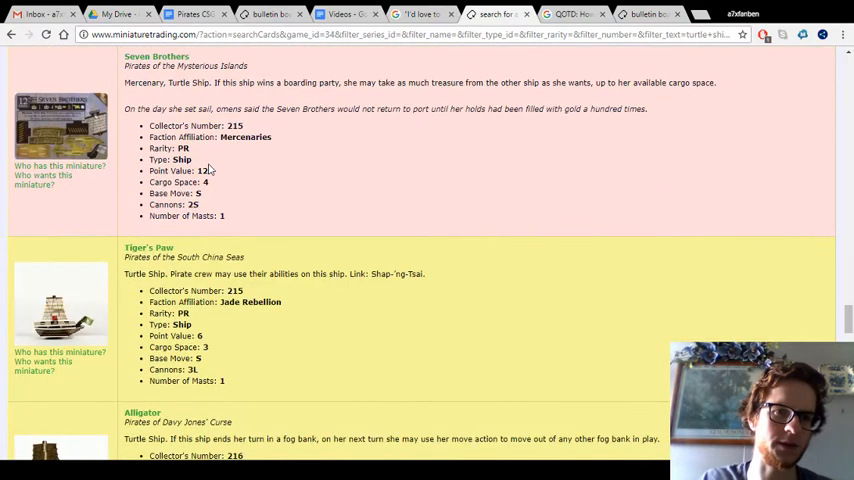
pyautogui.scroll(-3)
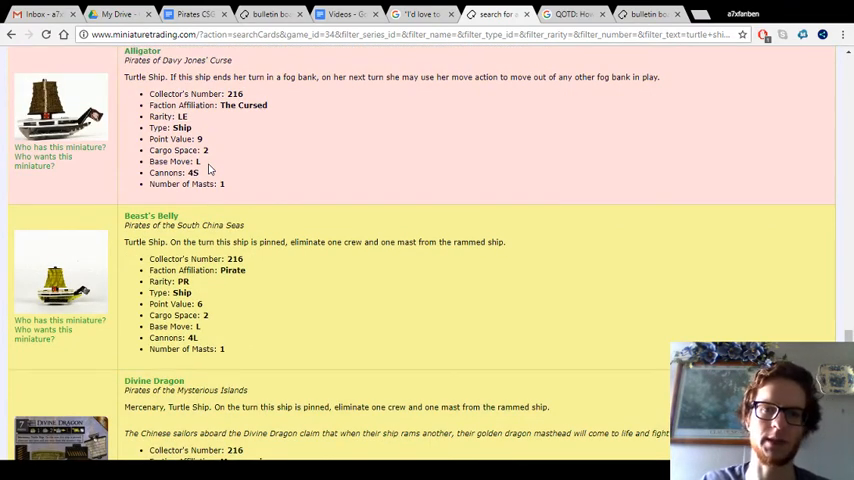
pyautogui.scroll(-3)
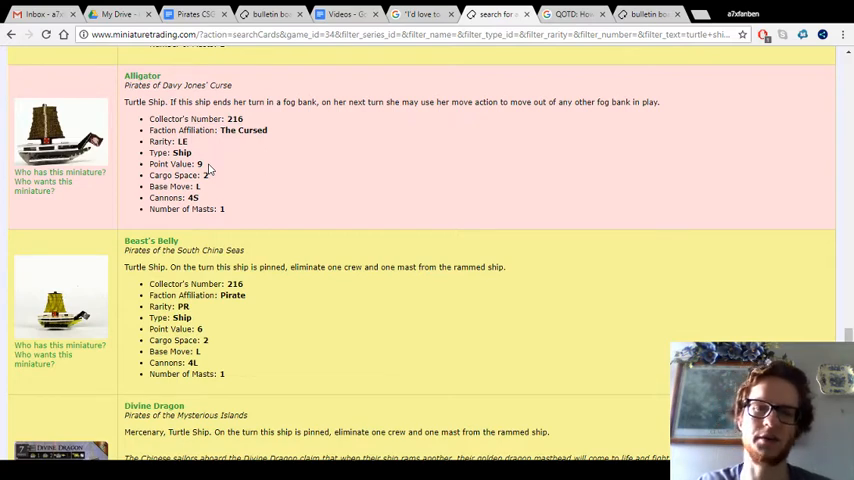
pyautogui.scroll(-3)
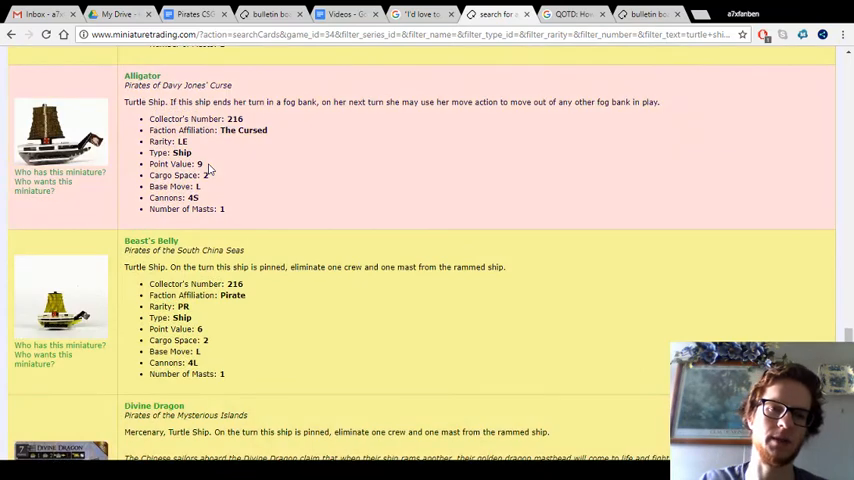
pyautogui.scroll(-3)
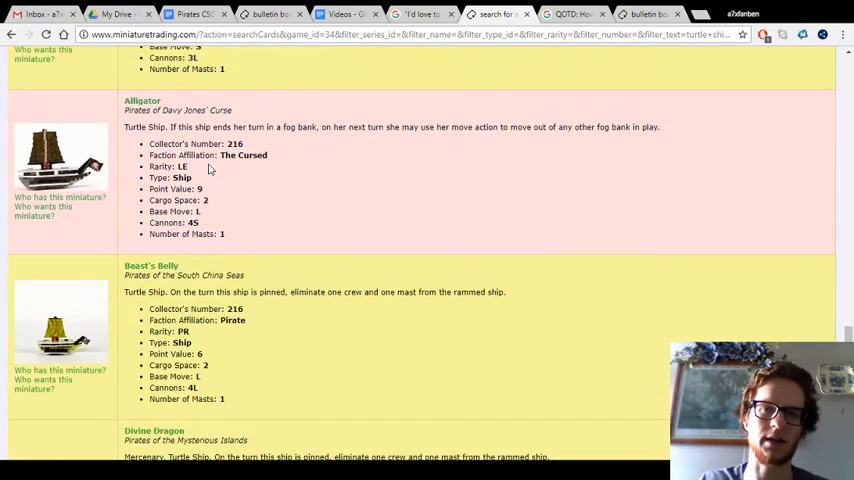
pyautogui.scroll(-3)
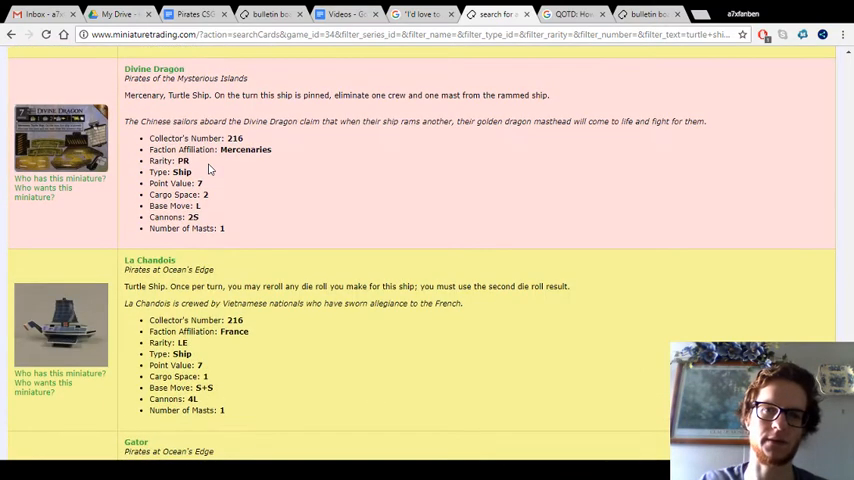
pyautogui.scroll(-3)
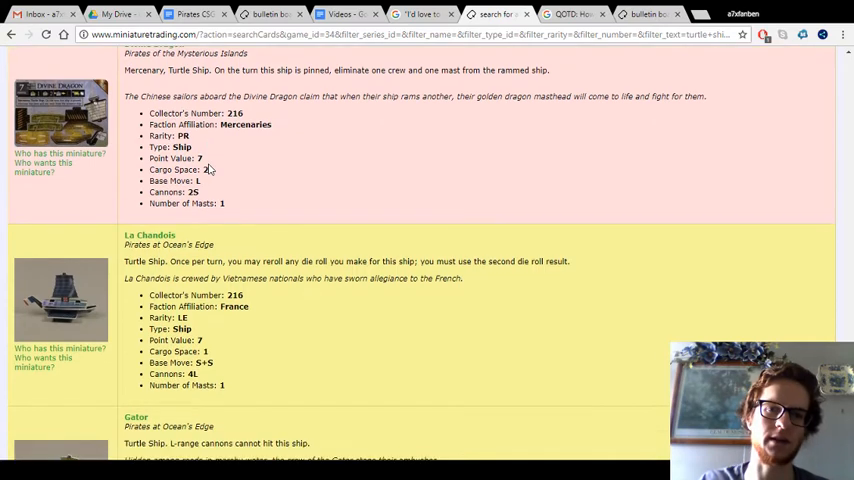
pyautogui.scroll(-3)
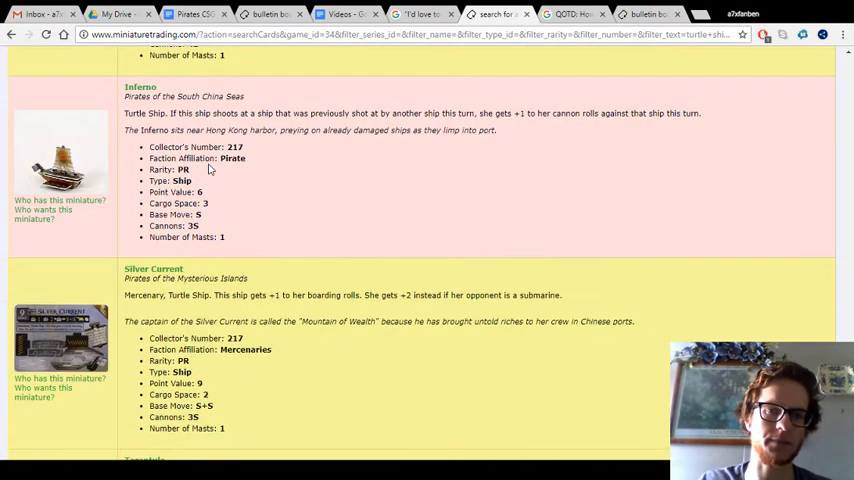
pyautogui.scroll(-3)
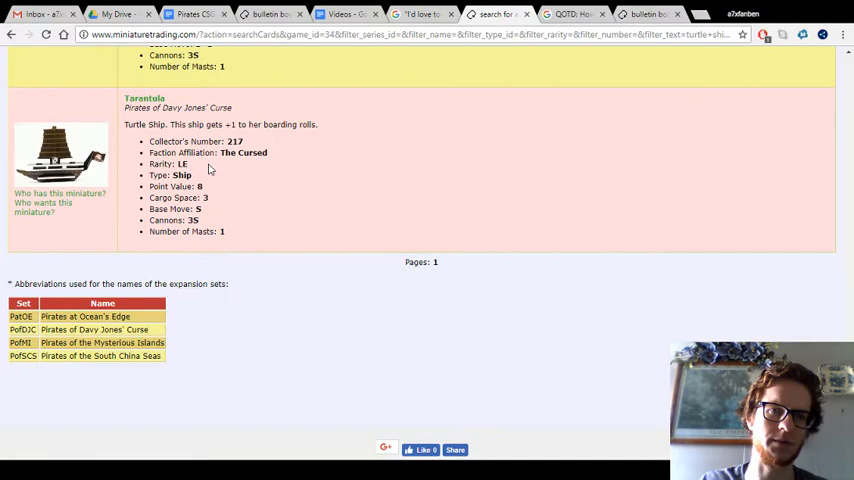
pyautogui.scroll(-3)
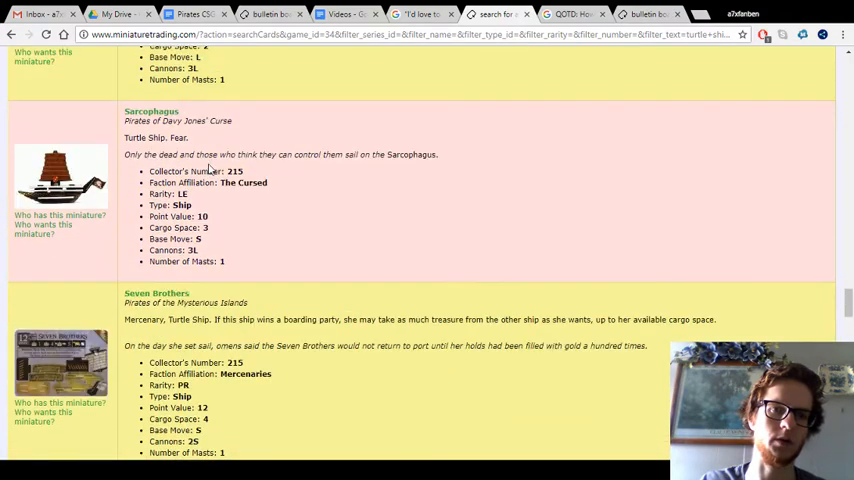
pyautogui.scroll(-3)
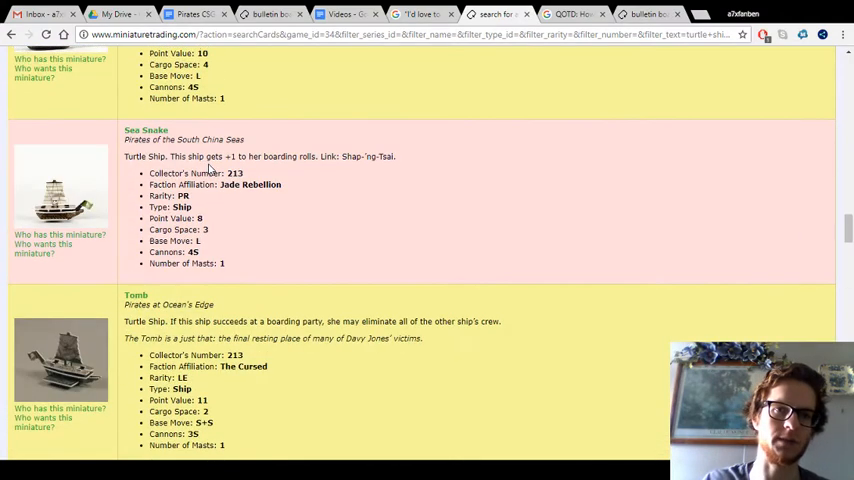
pyautogui.scroll(-3)
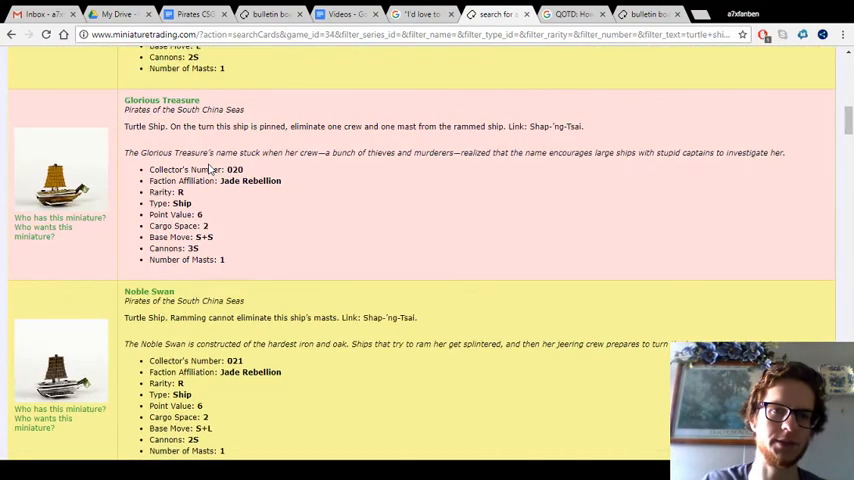
pyautogui.scroll(-3)
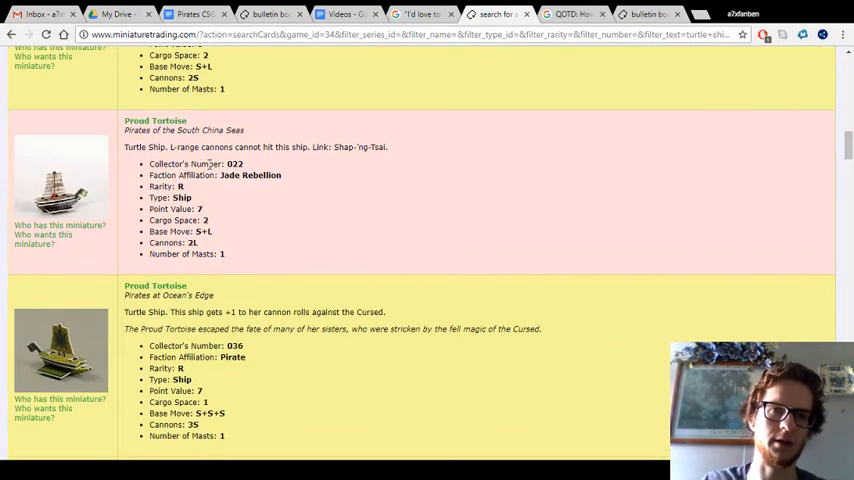
pyautogui.scroll(-3)
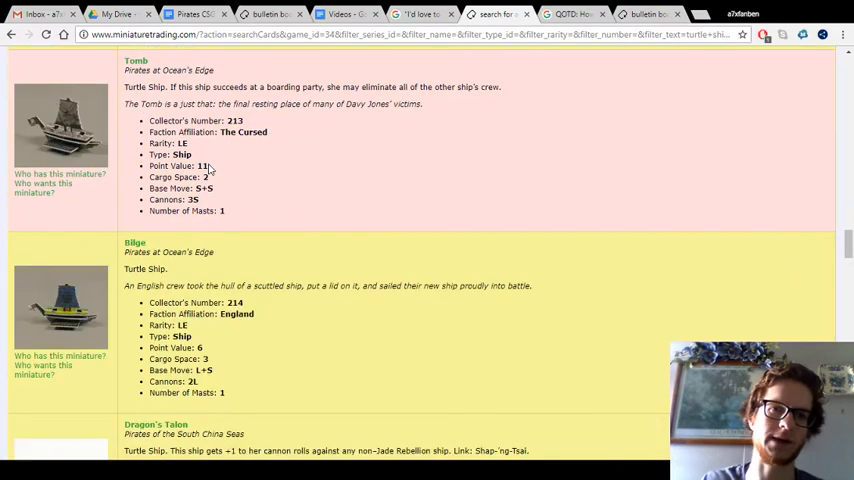
pyautogui.scroll(-3)
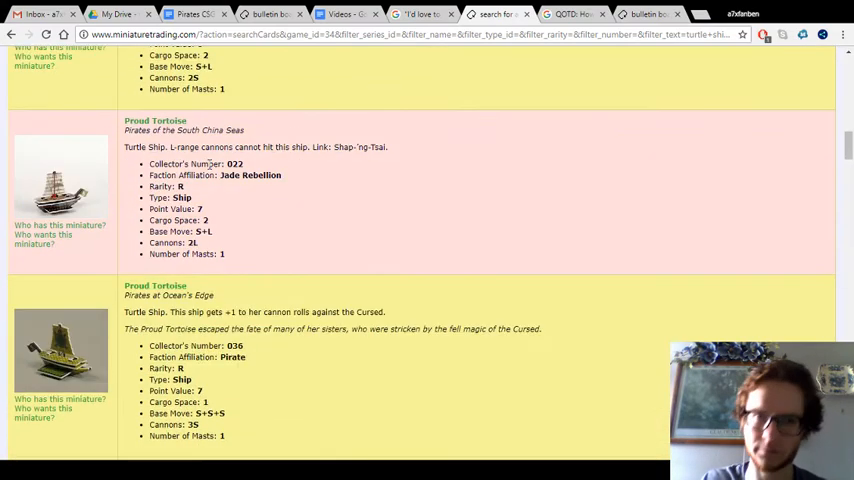
pyautogui.scroll(3)
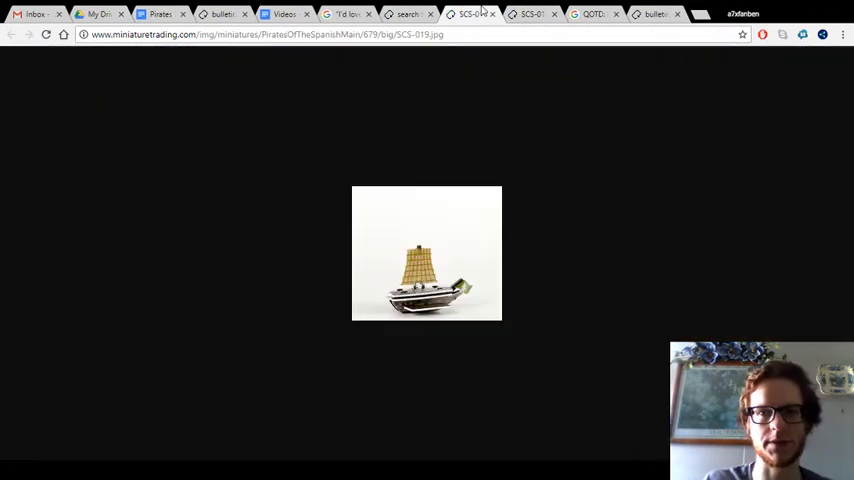
# - Switch from the SCS-019 image tab back toward the turtle ship search results tab
pyautogui.click(530, 12)
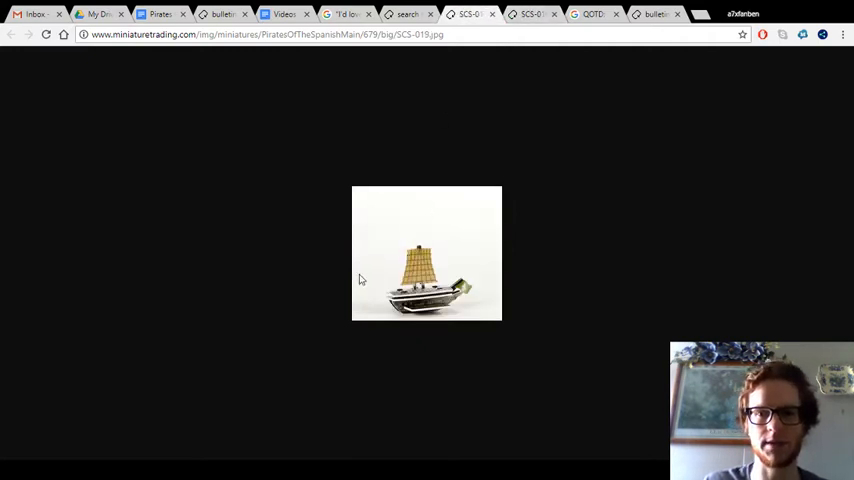
pyautogui.moveTo(464, 304)
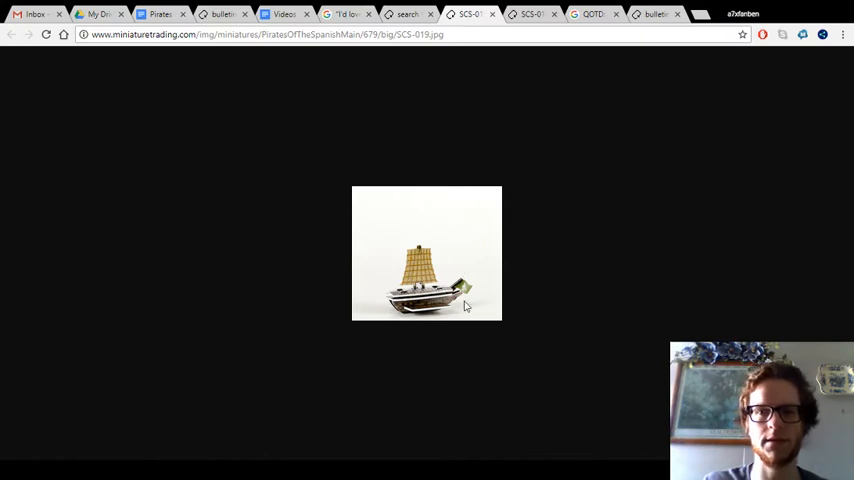
pyautogui.moveTo(508, 292)
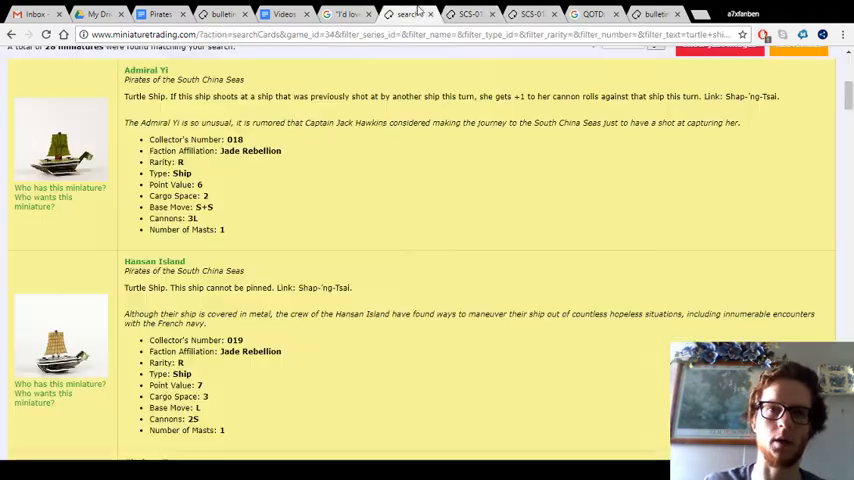
# - Scroll the results past Admiral Yi and Hansan Island to the green turtle ship's 36.jpg listing
pyautogui.scroll(-3)
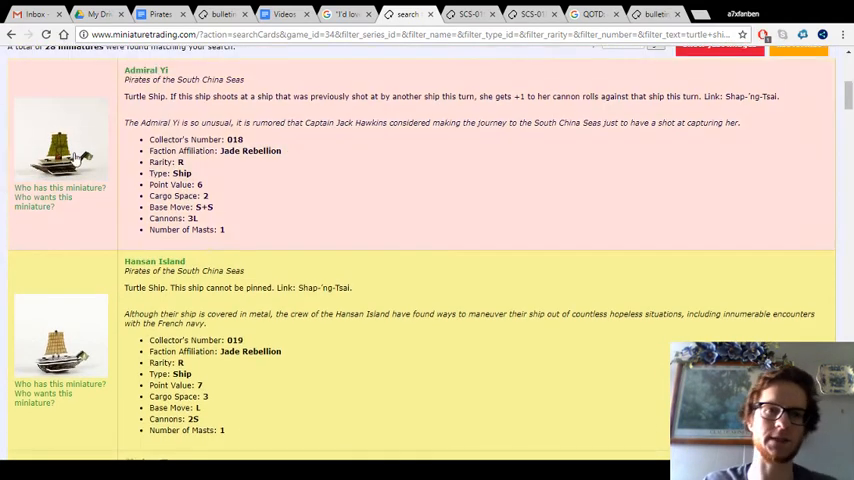
pyautogui.scroll(-3)
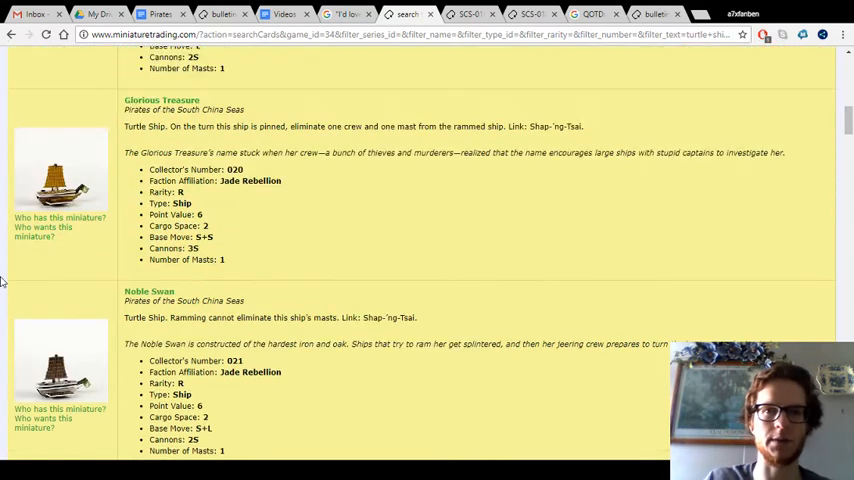
pyautogui.scroll(-3)
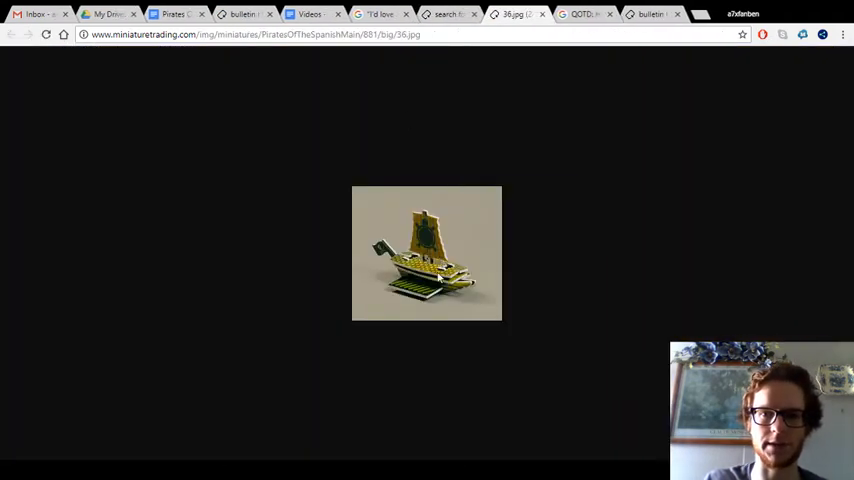
pyautogui.moveTo(512, 316)
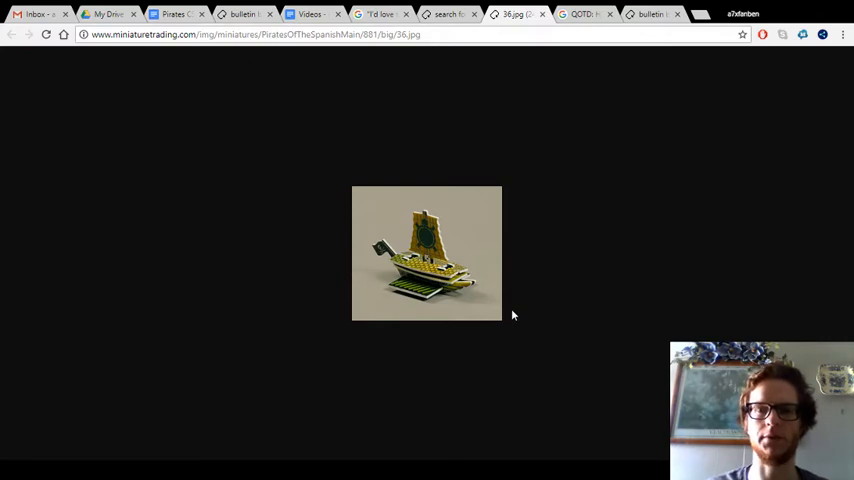
pyautogui.moveTo(492, 180)
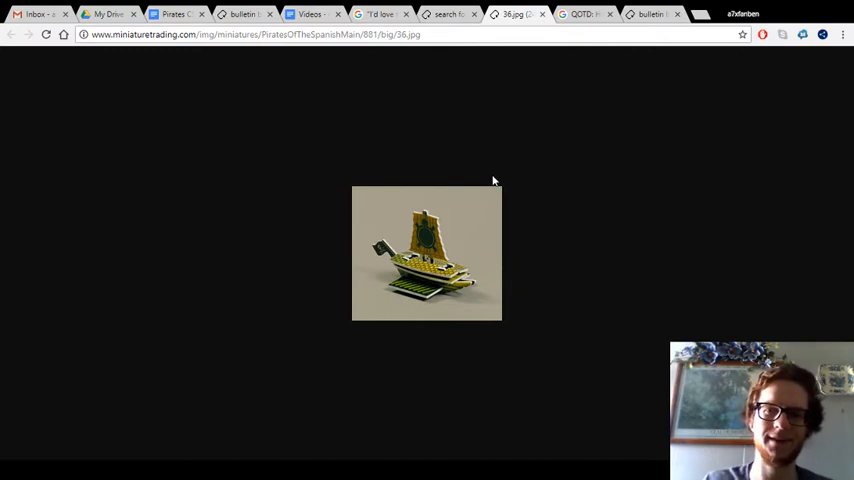
# - Return from the 36.jpg green ship photo to the turtle ship search results tab
pyautogui.click(448, 12)
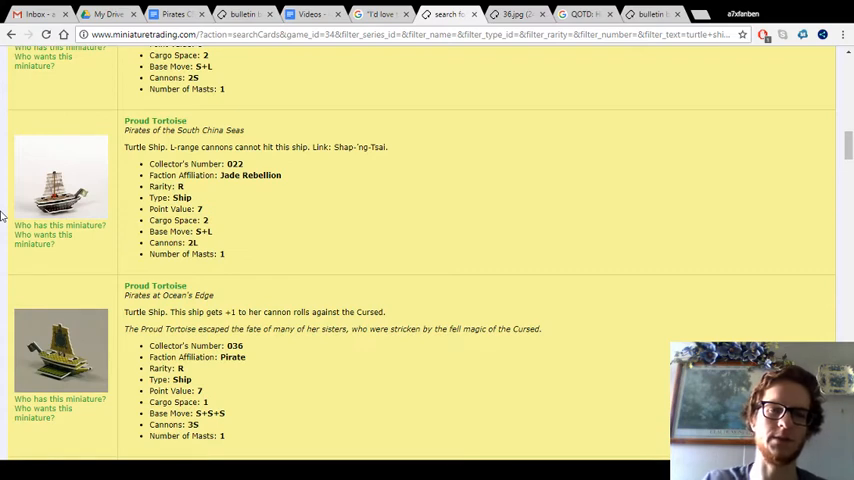
# - Scroll past Proud Tortoise, Floating Stone and Cutlass to the DSC-213 purple-sailed ship listing
pyautogui.scroll(-3)
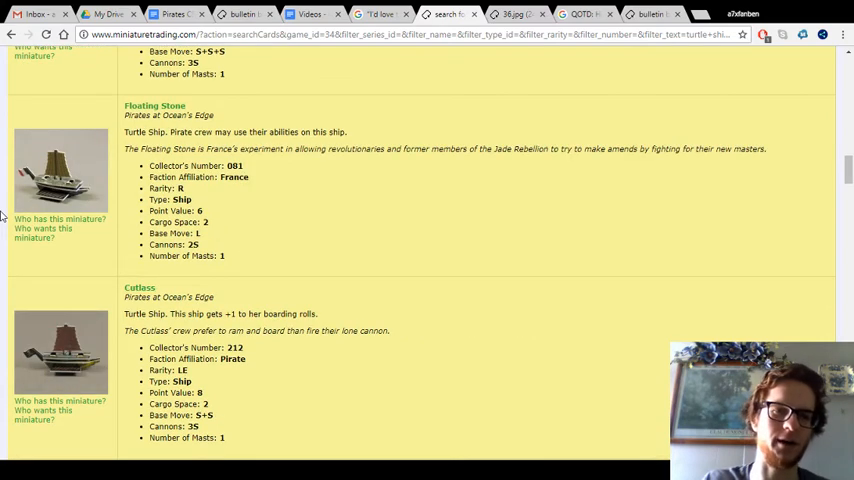
pyautogui.scroll(-3)
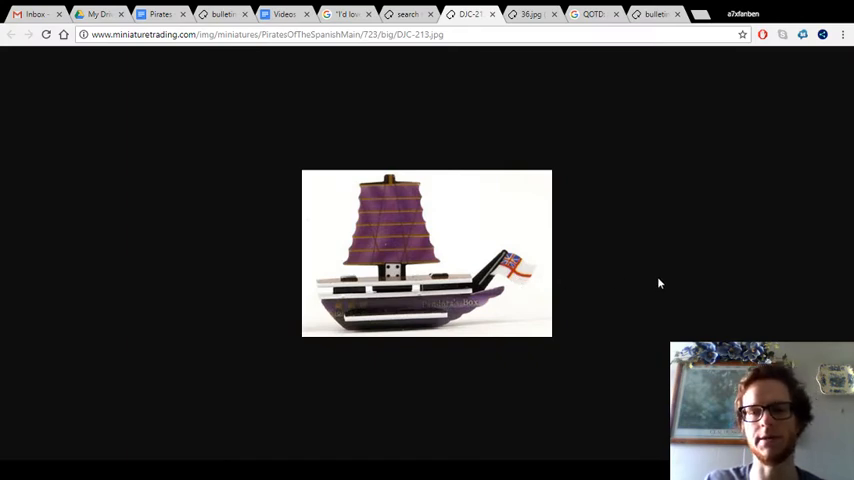
pyautogui.moveTo(524, 210)
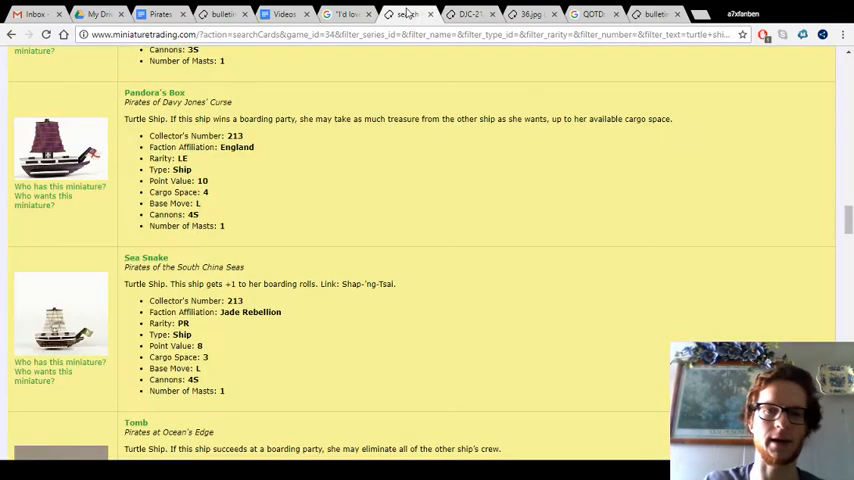
pyautogui.scroll(-3)
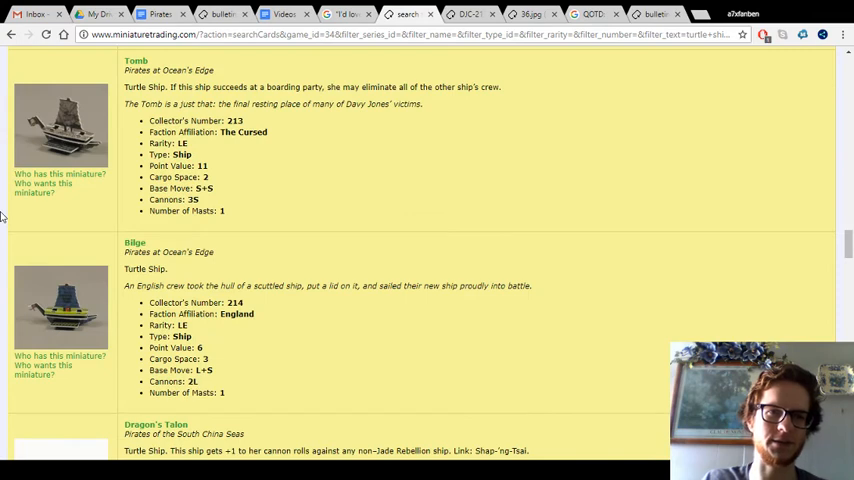
pyautogui.scroll(-3)
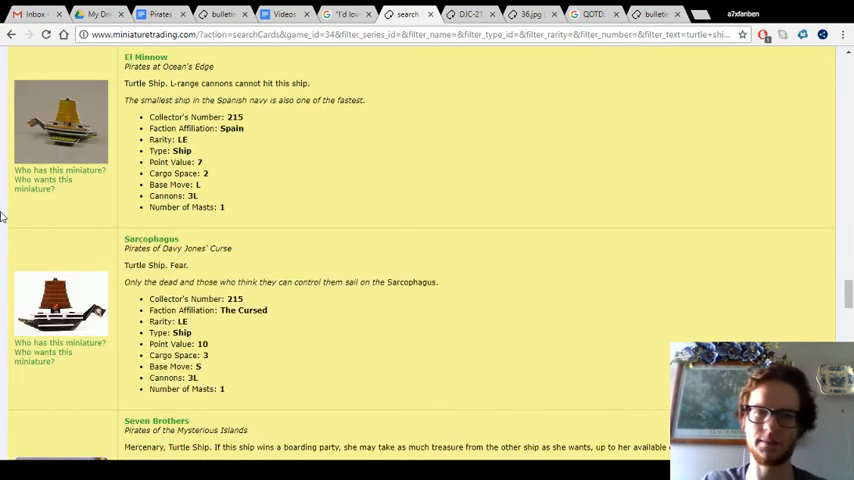
pyautogui.scroll(-3)
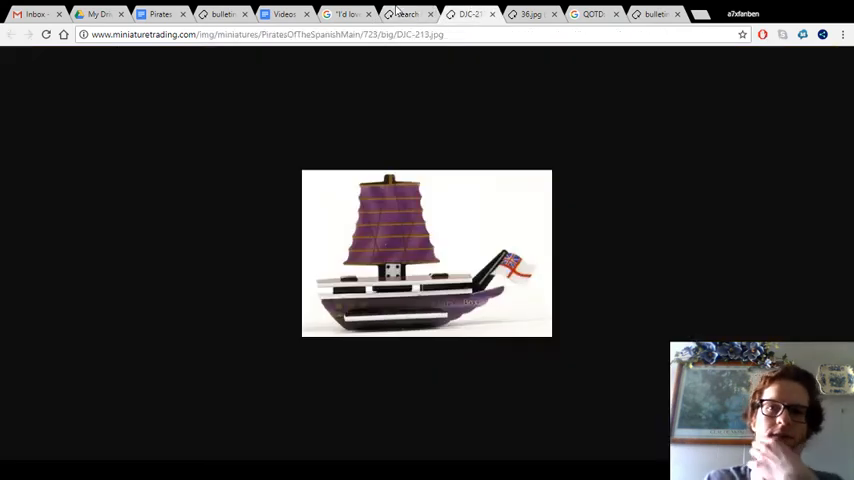
pyautogui.click(532, 12)
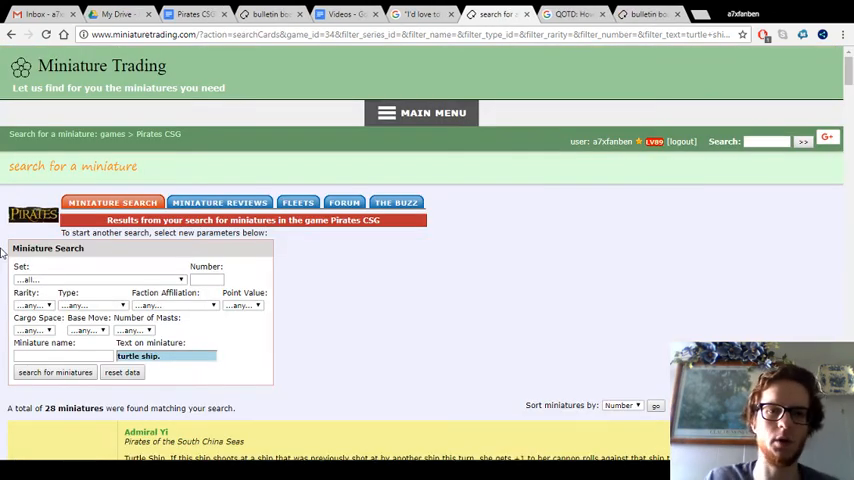
# - Review the rest of the results, then switch to the Google 'QOTD: How much do you use Turtle Ships?' search tab
pyautogui.scroll(-3)
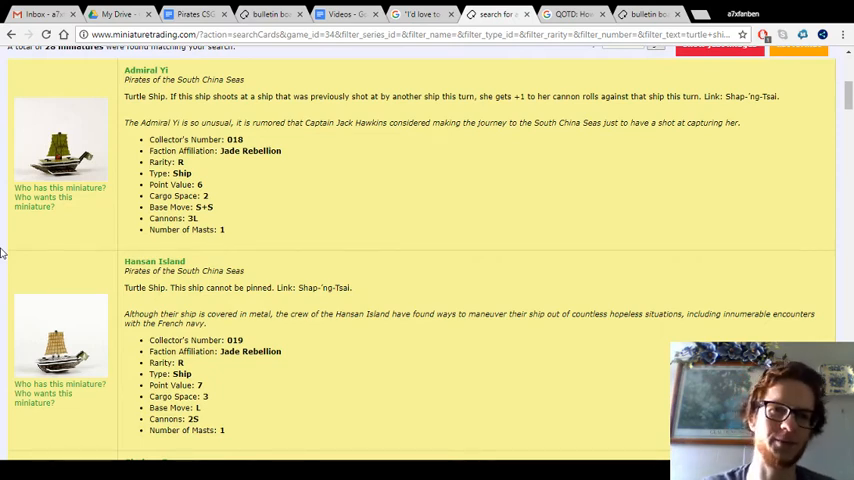
pyautogui.scroll(-3)
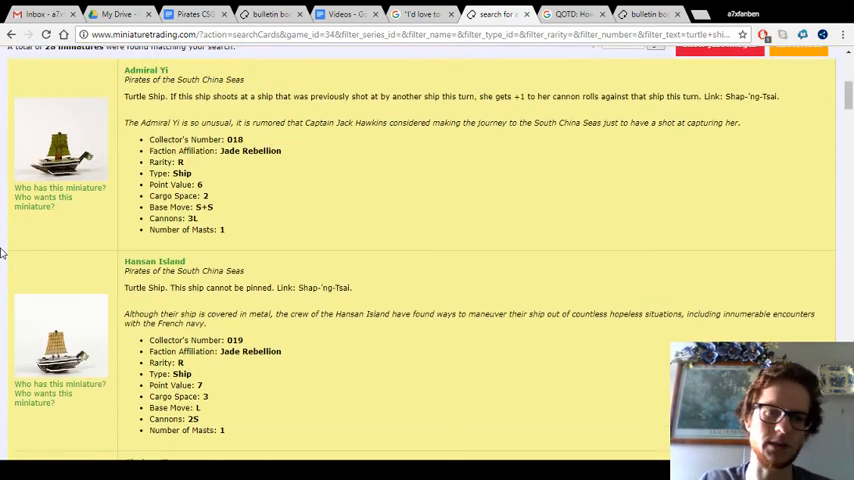
pyautogui.scroll(-3)
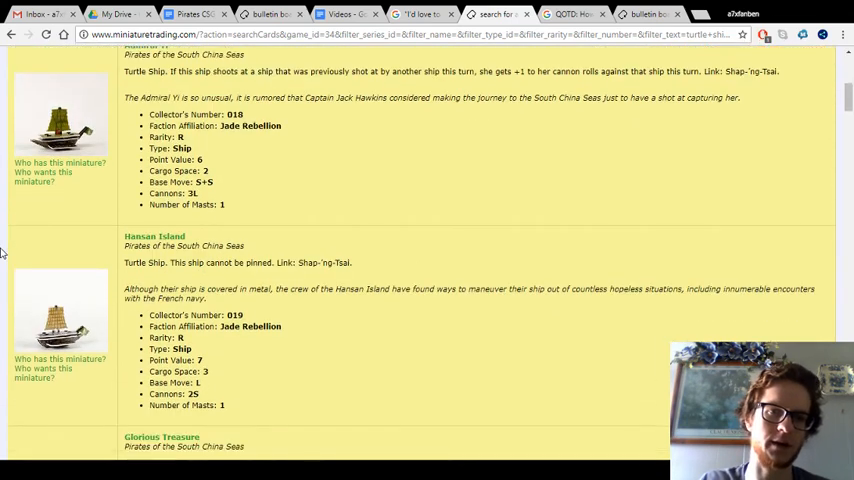
pyautogui.scroll(3)
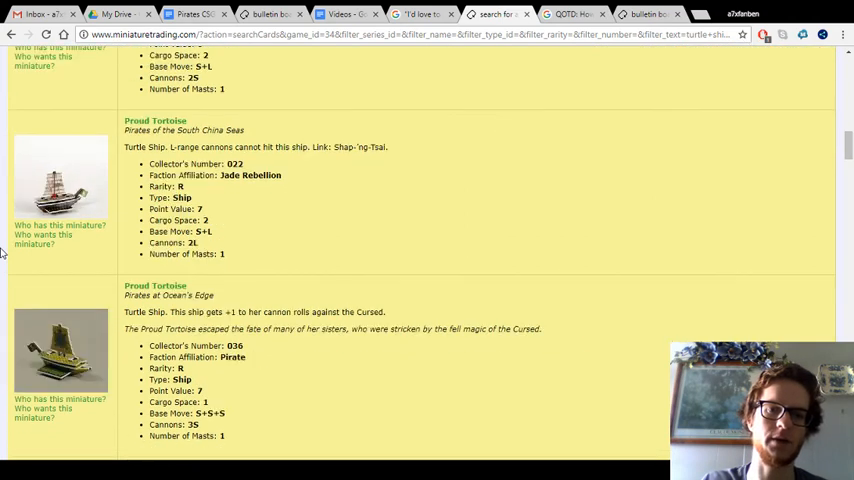
pyautogui.scroll(3)
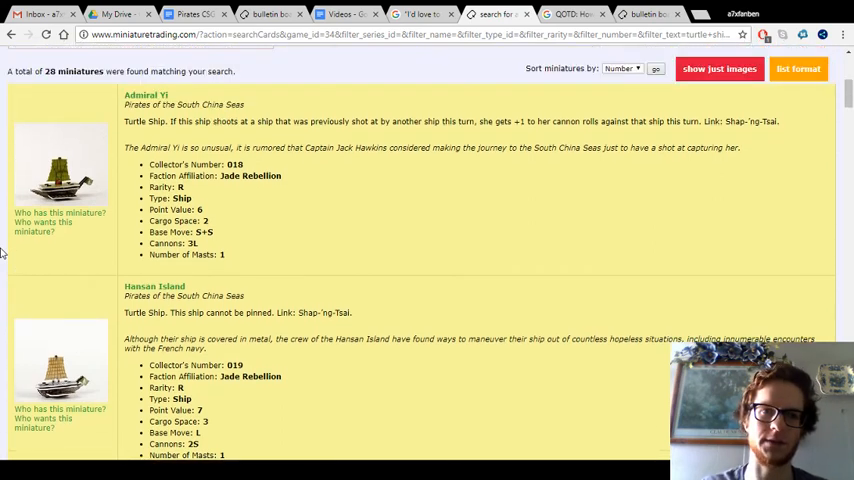
pyautogui.scroll(-3)
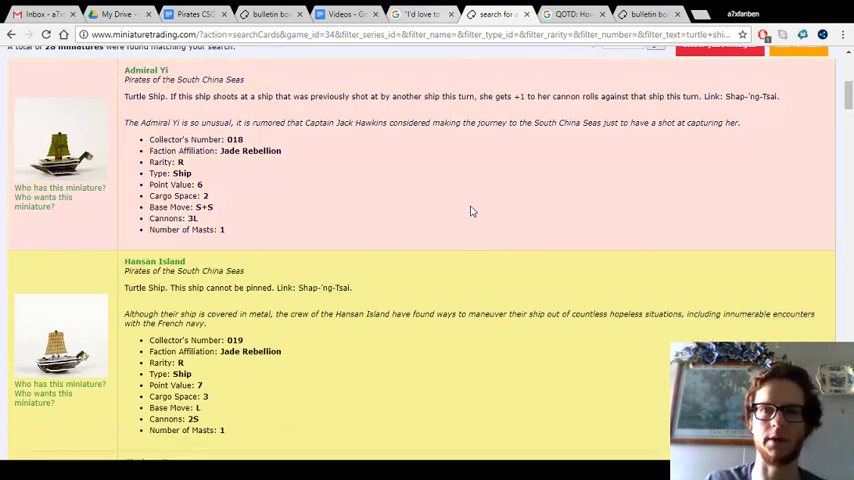
pyautogui.click(570, 14)
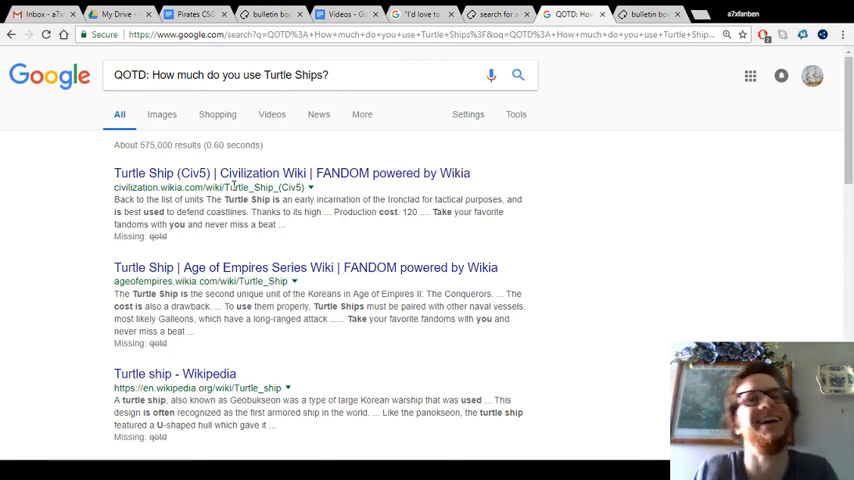
pyautogui.moveTo(508, 290)
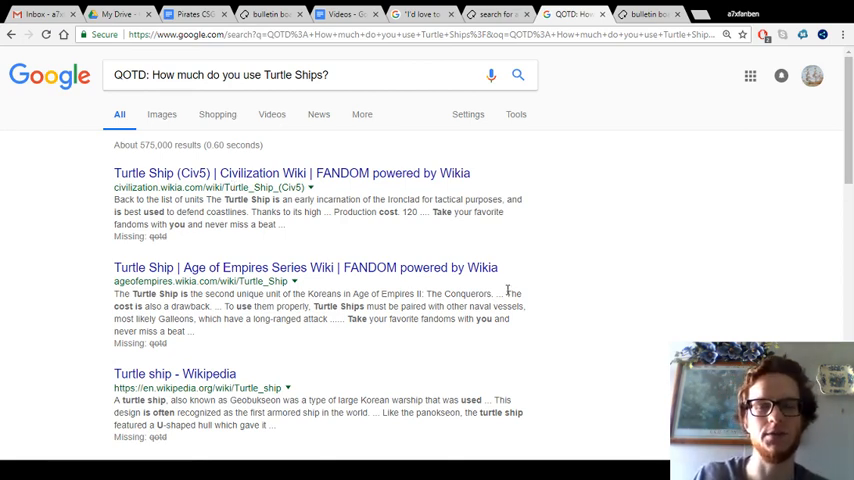